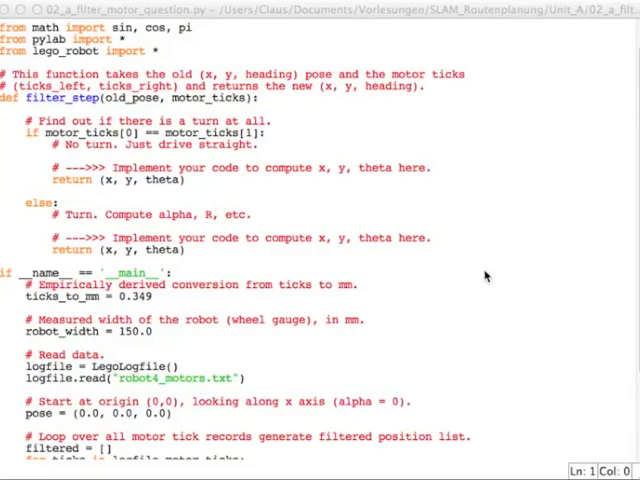
mouse_move(165, 285)
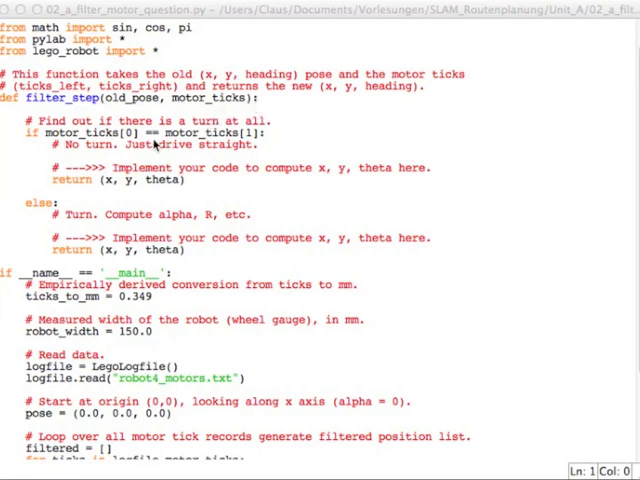
mouse_move(155, 146)
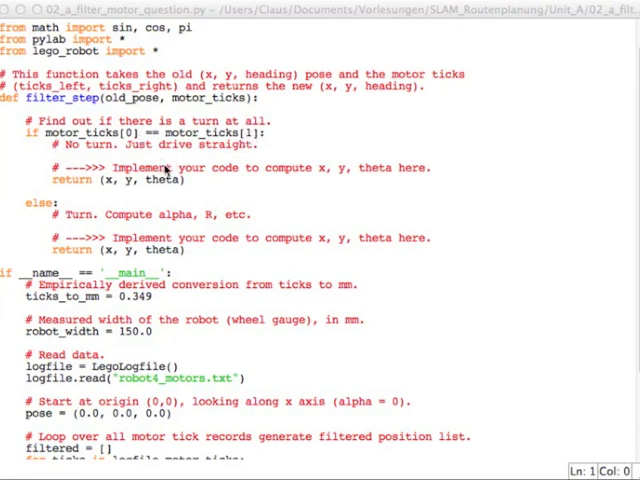
mouse_move(141, 211)
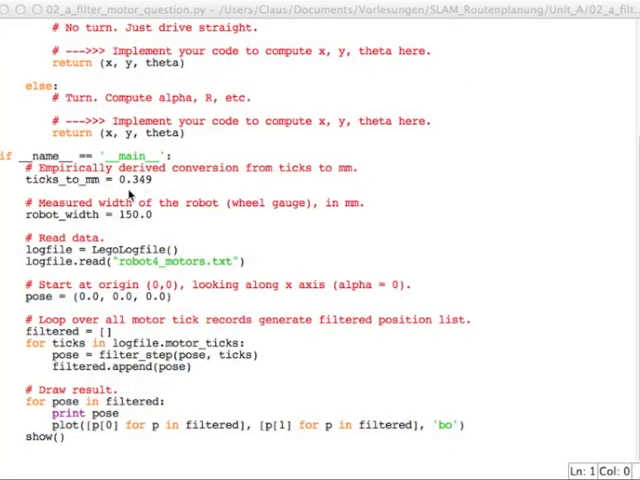
mouse_move(150, 186)
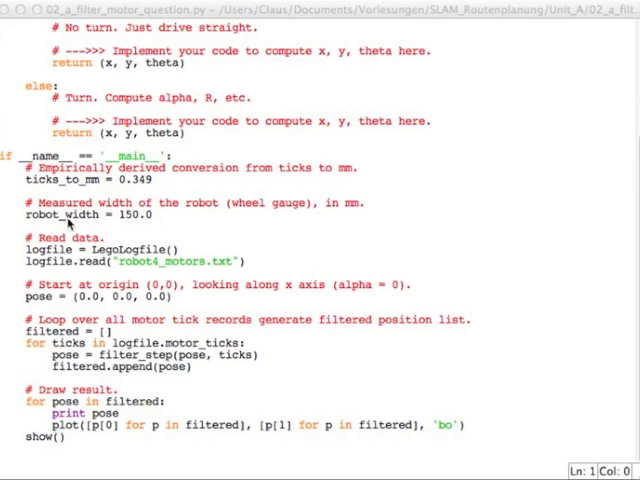
mouse_move(159, 228)
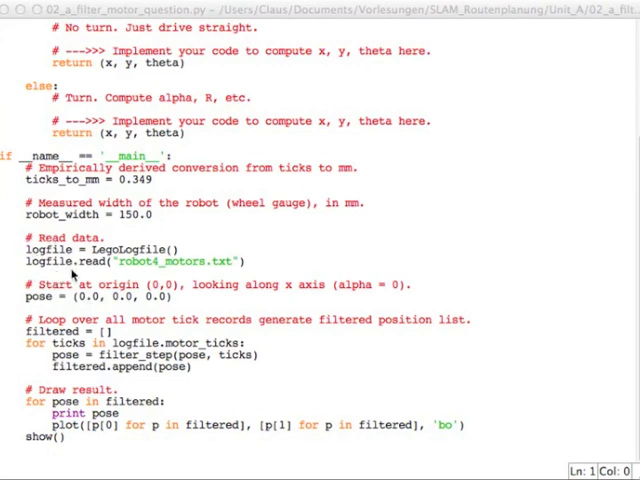
mouse_move(183, 248)
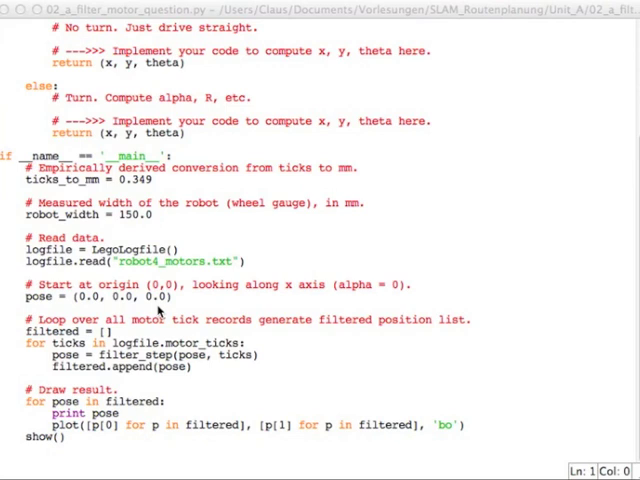
mouse_move(160, 310)
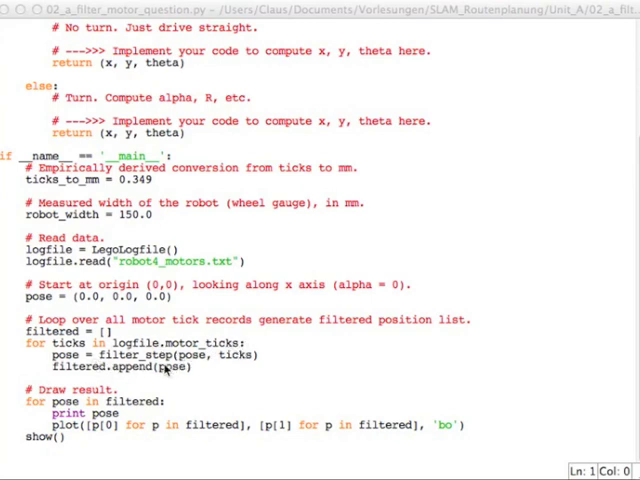
Step: Run the motion-model solution script (F5) so the shell prints the filtered x, y, heading poses
scroll(up, 3)
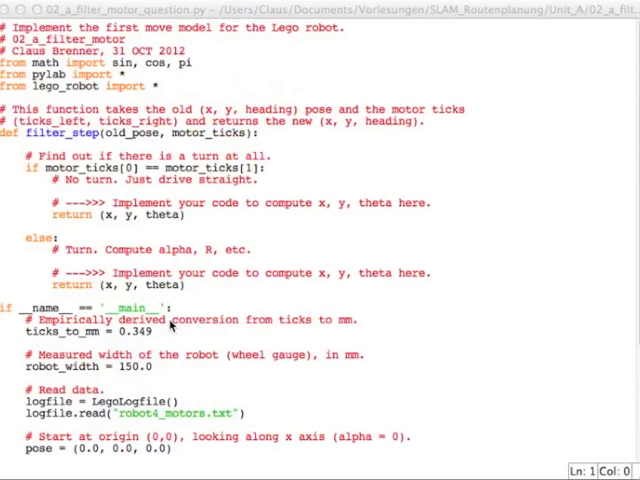
scroll(down, 3)
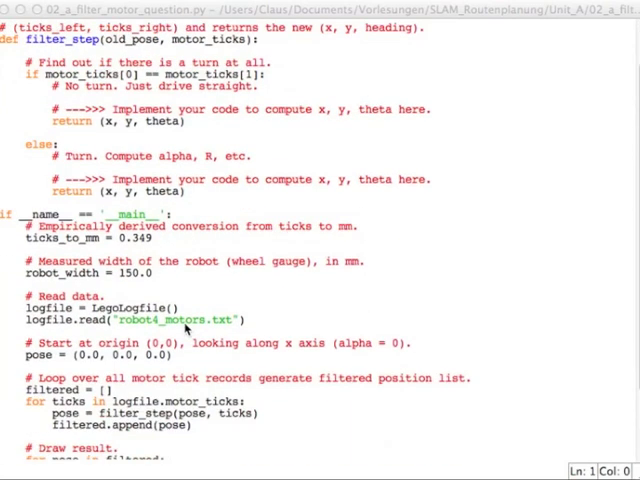
scroll(down, 3)
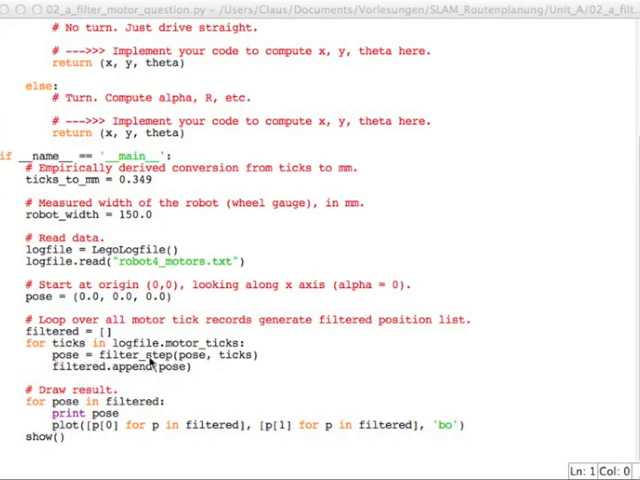
mouse_move(155, 369)
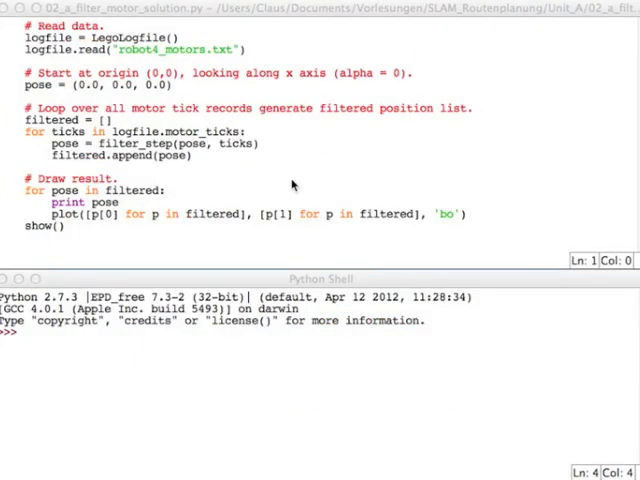
mouse_move(262, 176)
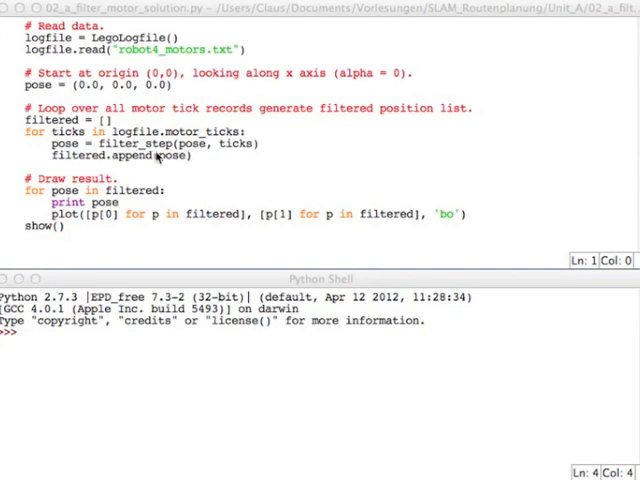
key(F5)
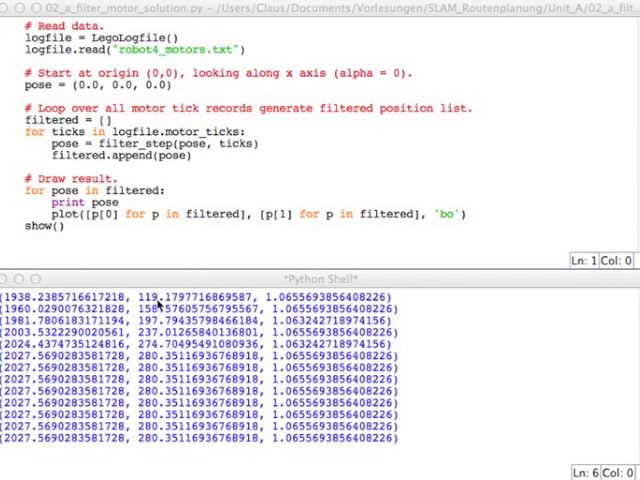
scroll(down, 3)
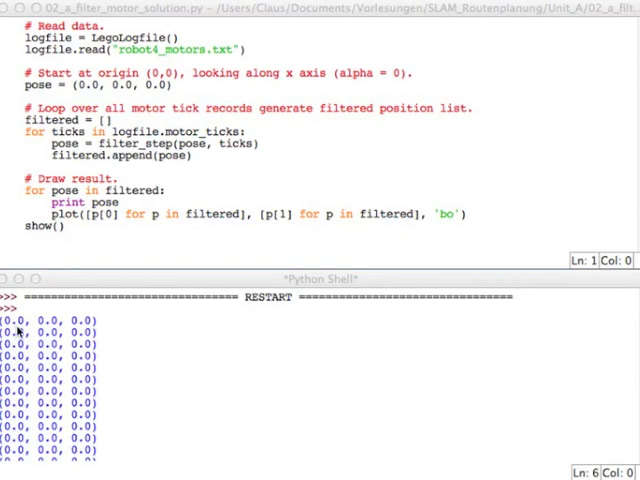
mouse_move(141, 388)
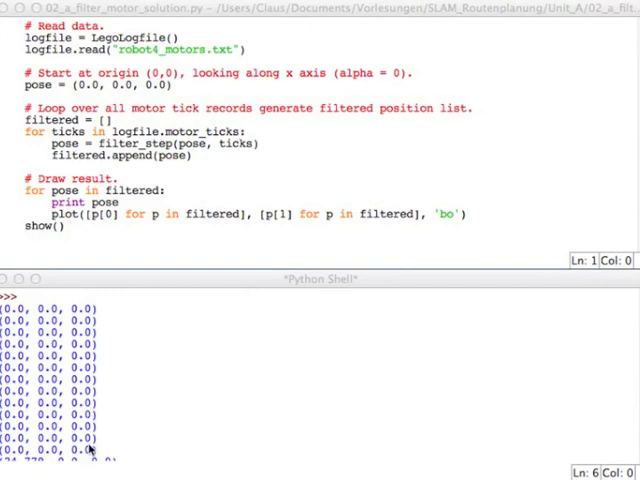
mouse_move(131, 430)
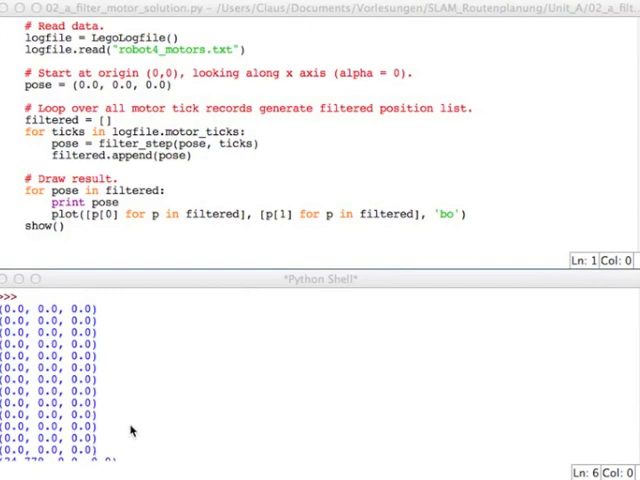
mouse_move(112, 405)
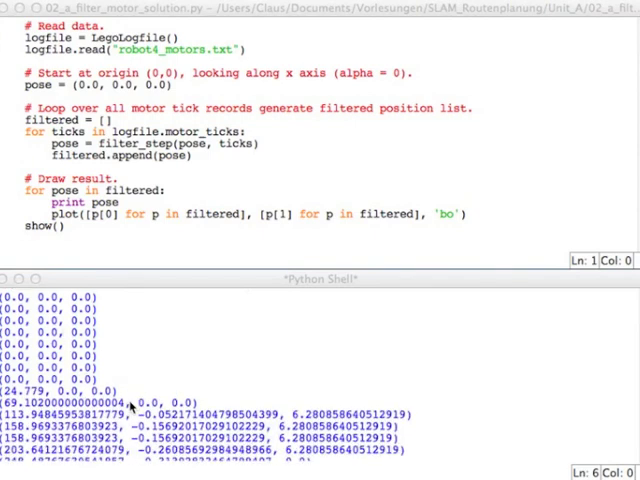
scroll(down, 3)
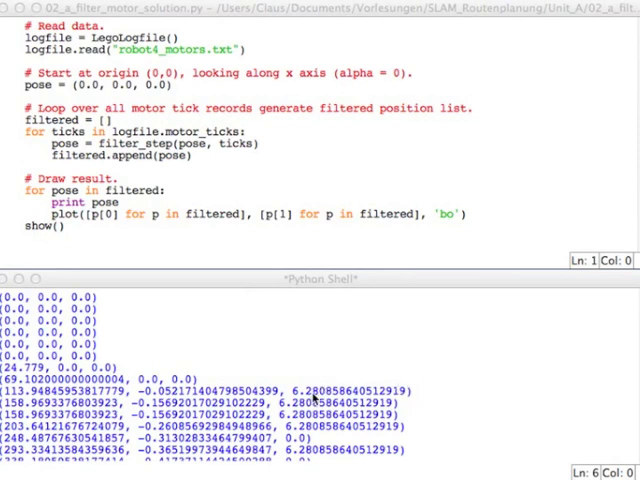
mouse_move(180, 350)
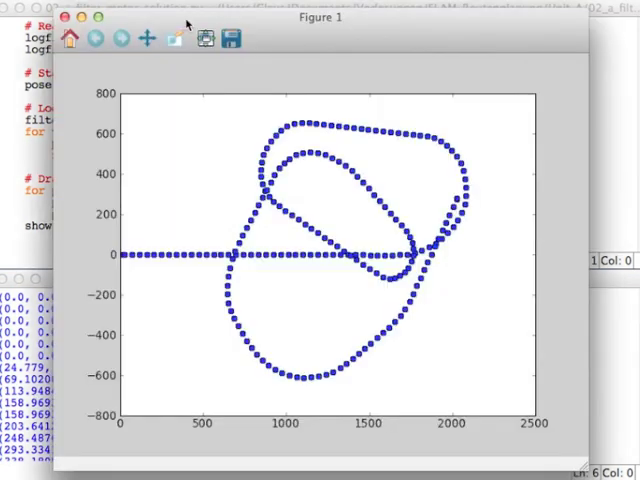
mouse_move(127, 240)
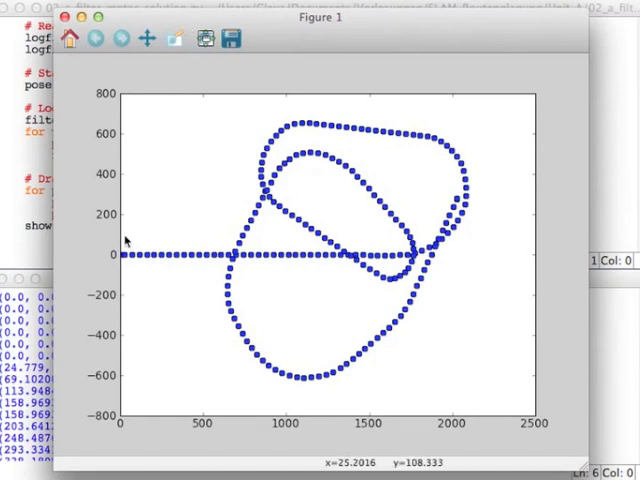
mouse_move(123, 263)
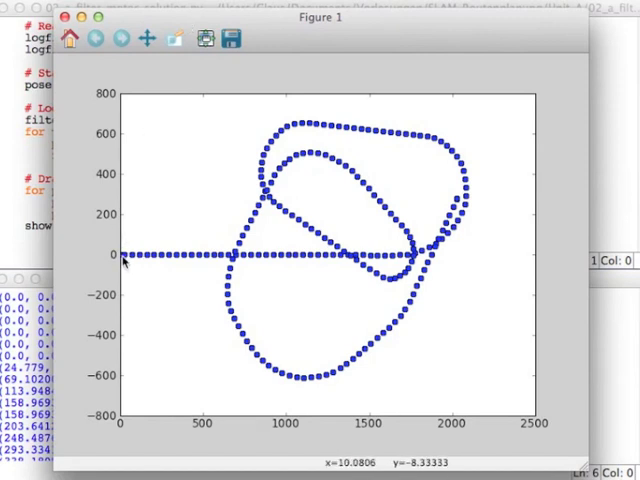